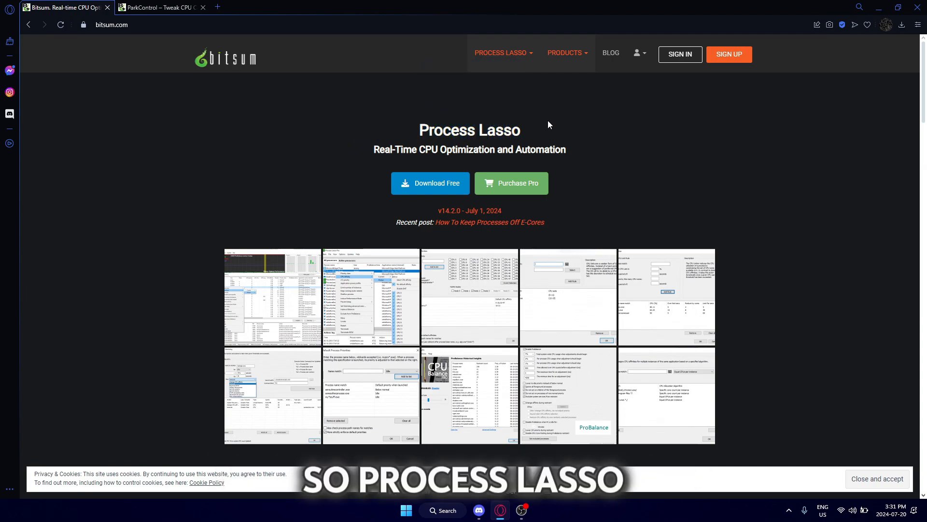
mouse_move(561, 166)
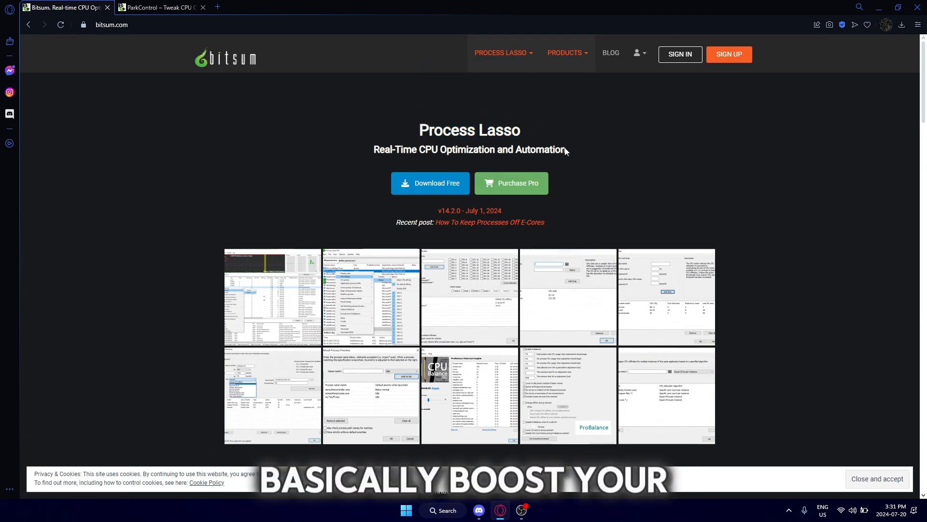
mouse_move(628, 164)
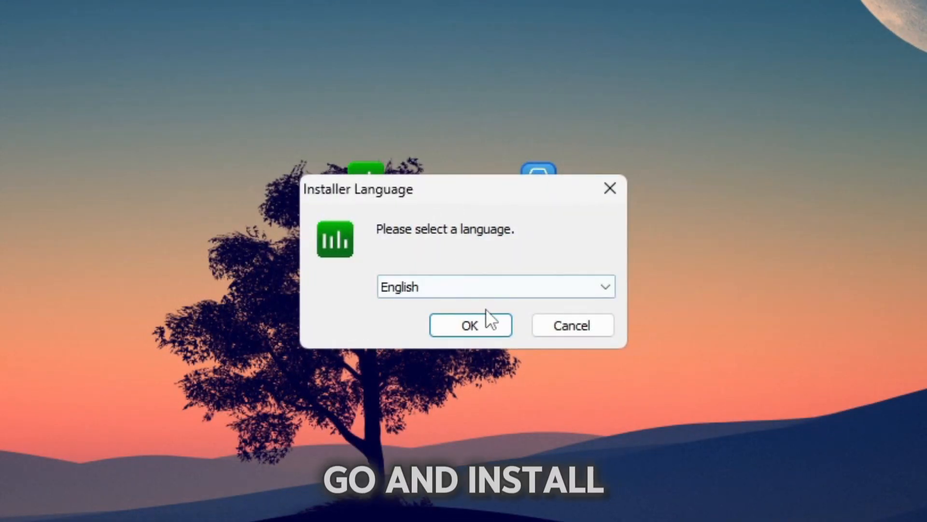
Install Process Lasso in English after accepting the license agreement.
left_click(469, 325)
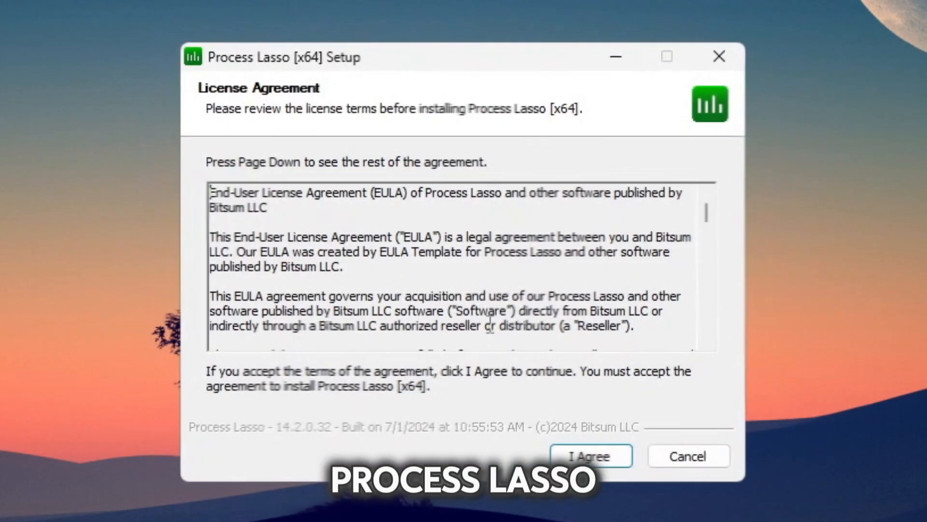
left_click(589, 455)
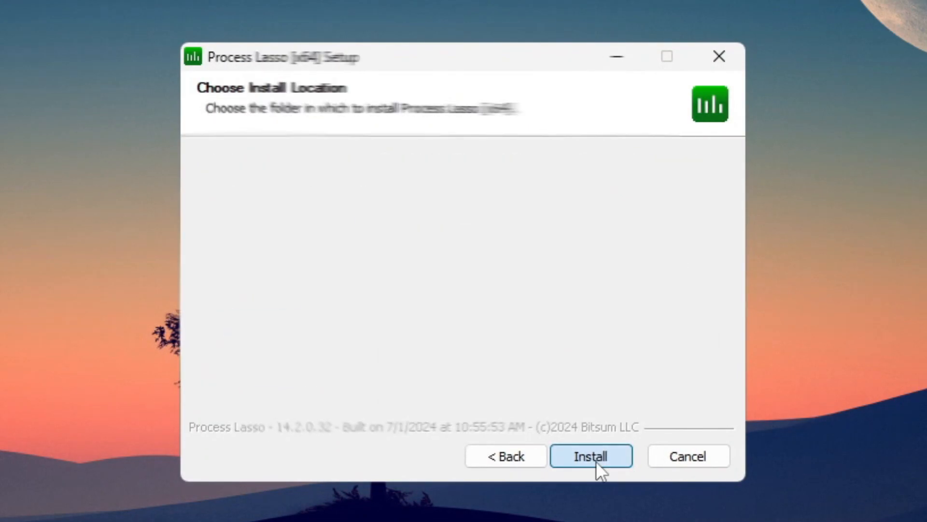
left_click(591, 456)
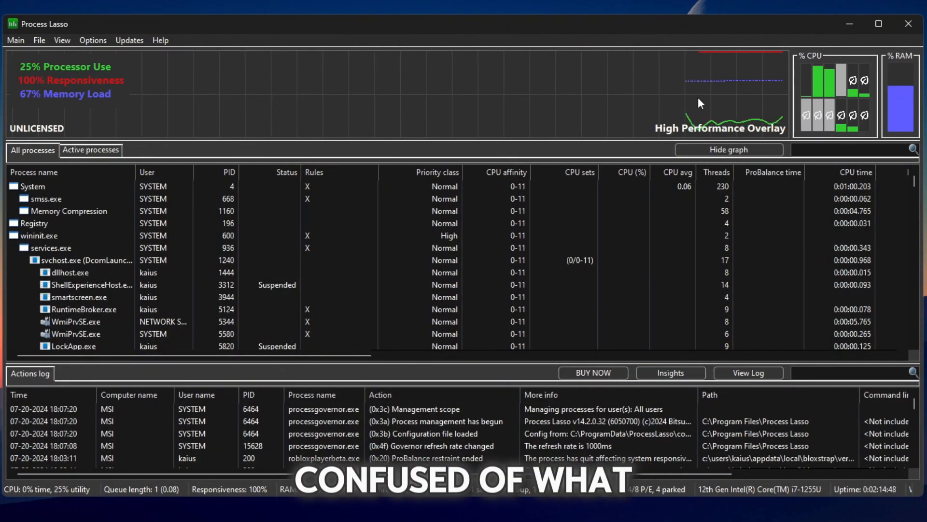
mouse_move(568, 129)
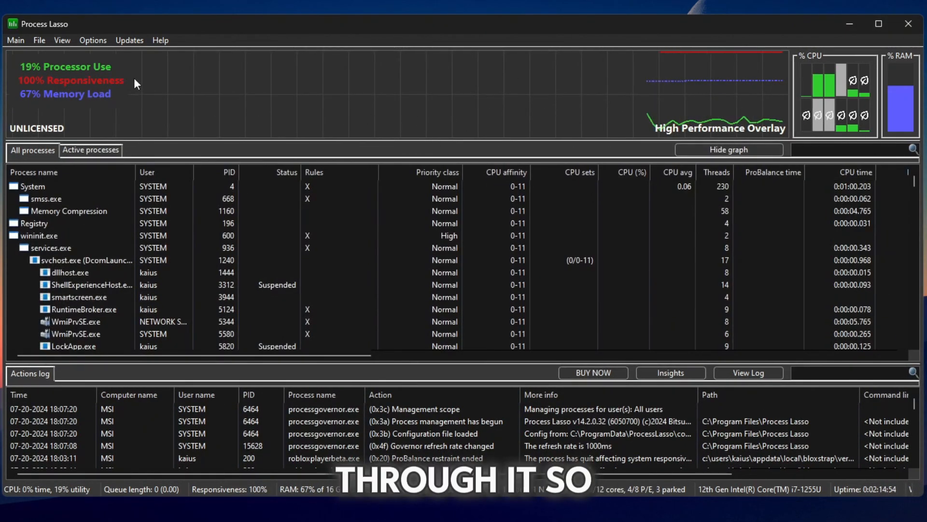
left_click(93, 40)
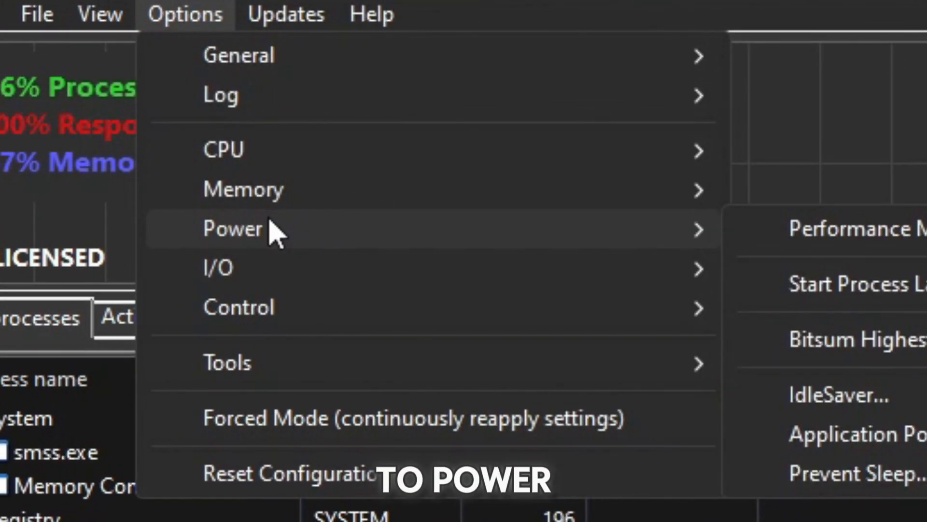
Set Process Lasso's startup power profile to Bitsum Highest Performance.
left_click(232, 229)
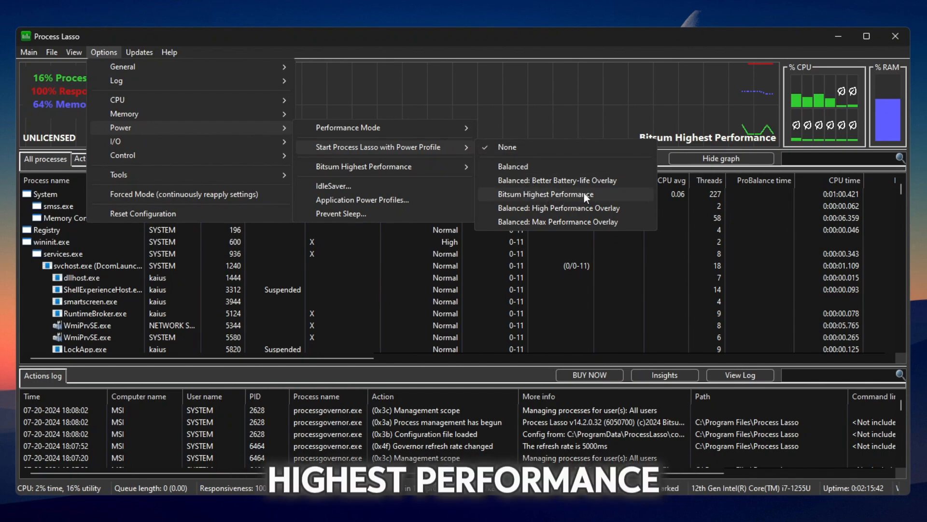
left_click(545, 194)
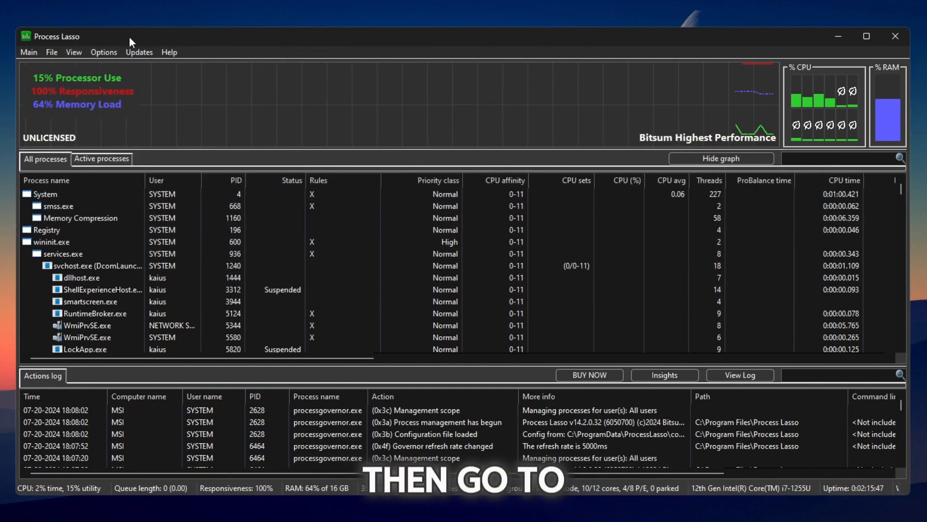
Confirm Bitsum Highest Performance is the active profile, then close Process Lasso.
left_click(28, 52)
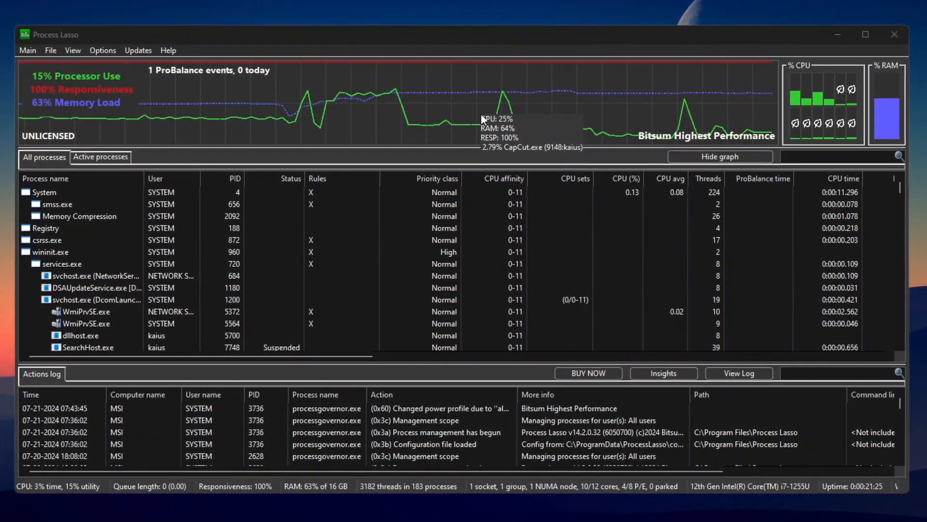
left_click(836, 34)
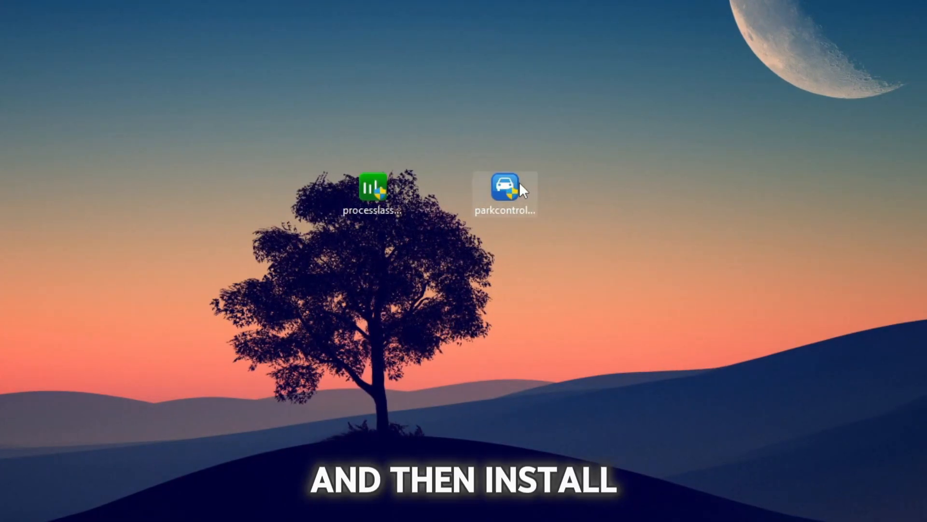
Run the desktop ParkControl installer and install it to the default Program Files folder.
double_click(502, 185)
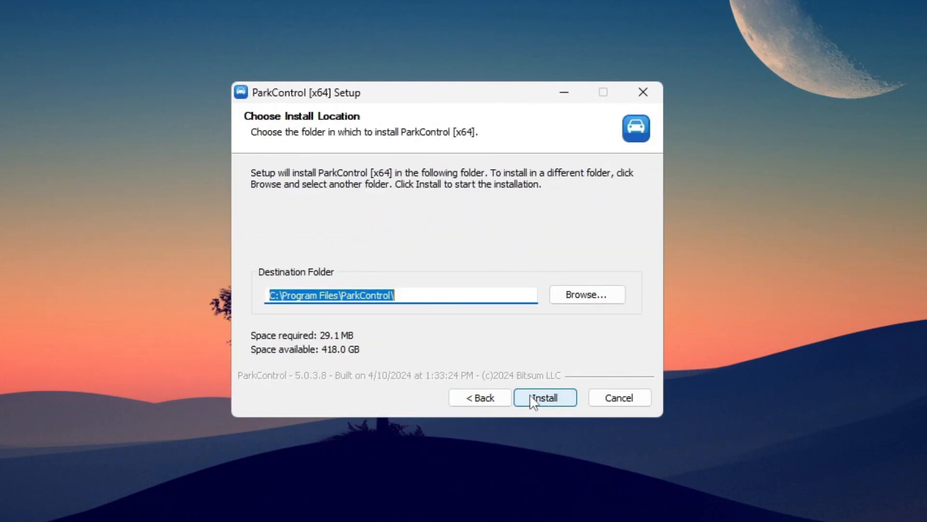
left_click(545, 397)
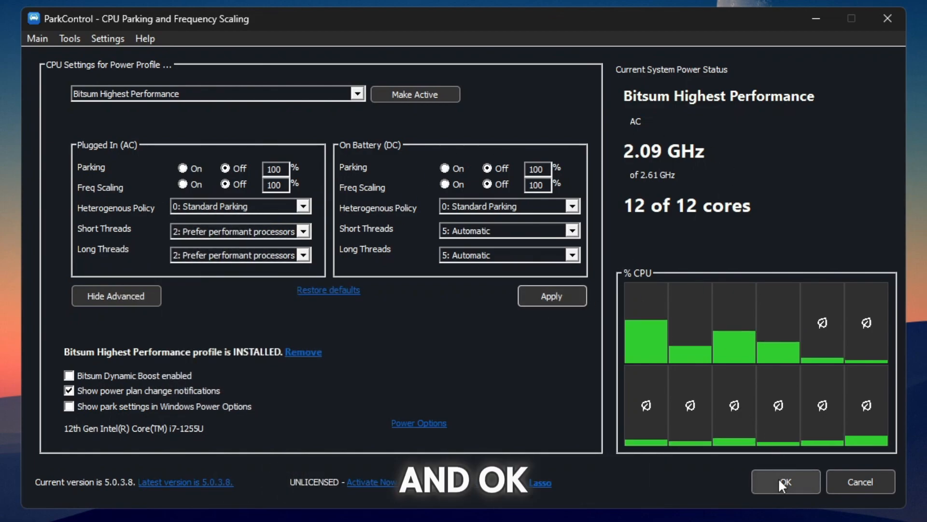
Accept ParkControl's Bitsum Highest Performance setting with OK, closing the window.
left_click(785, 481)
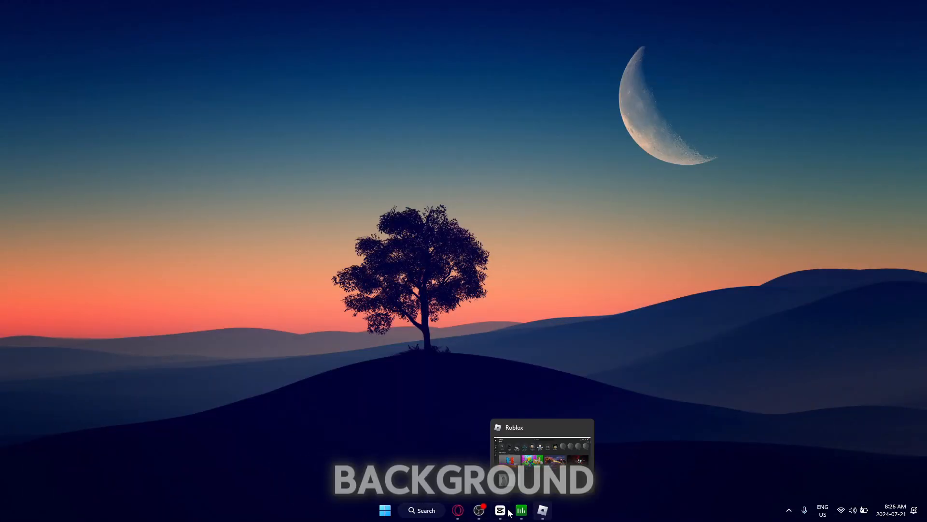
Reopen Process Lasso, search 'roblox' and select RobloxPlayerBeta.exe.
left_click(521, 510)
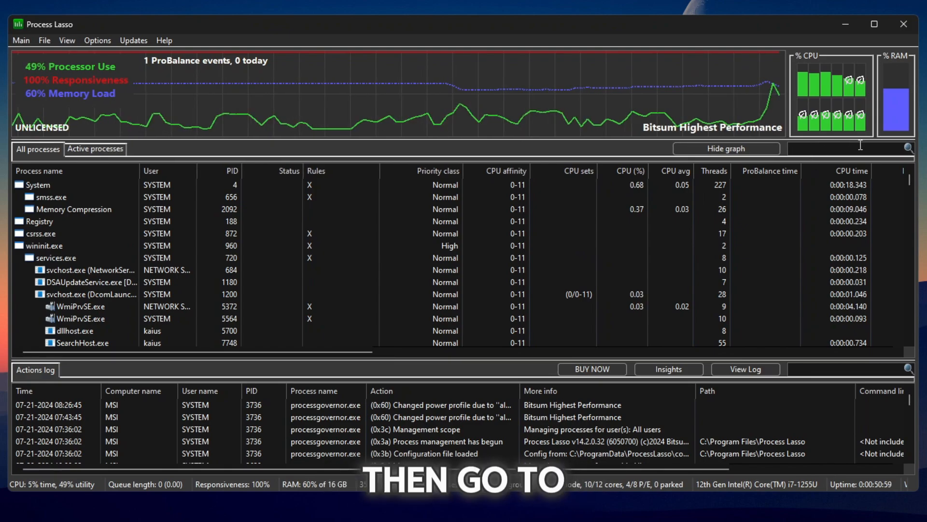
type("roblox")
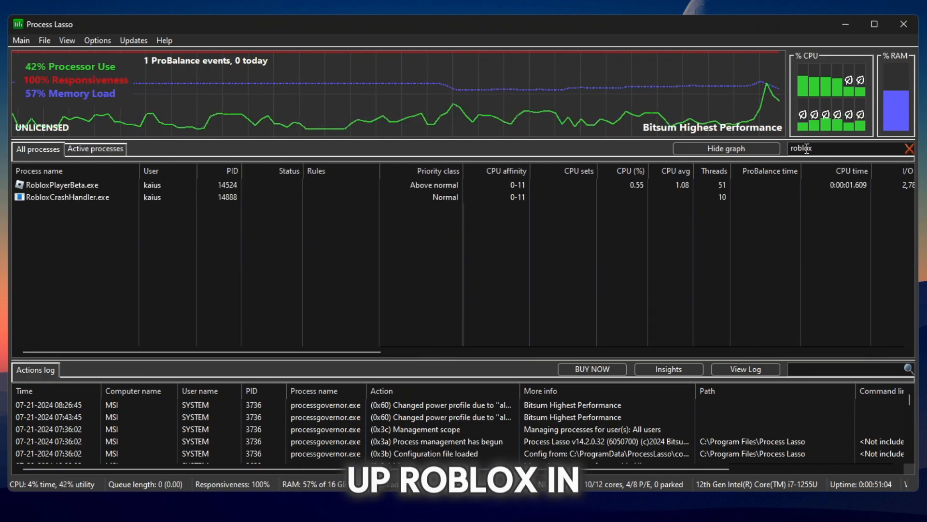
left_click(62, 185)
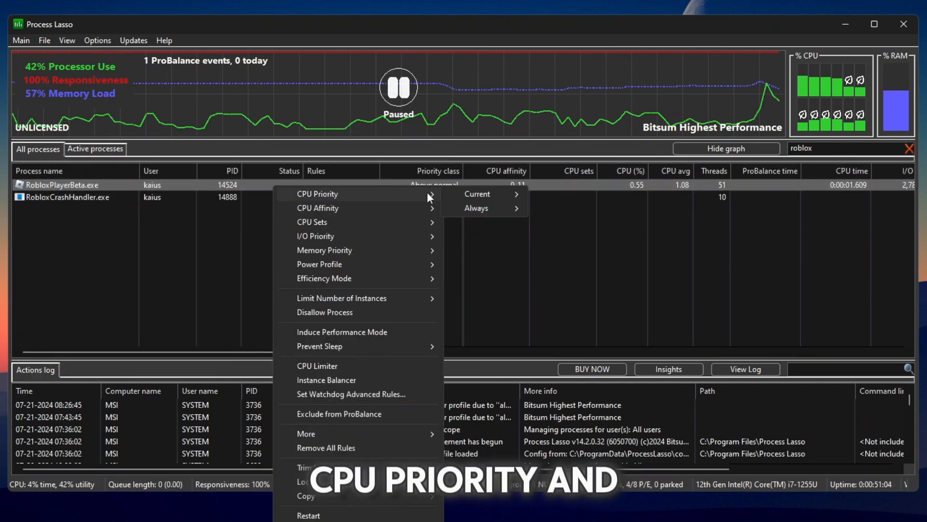
mouse_move(476, 208)
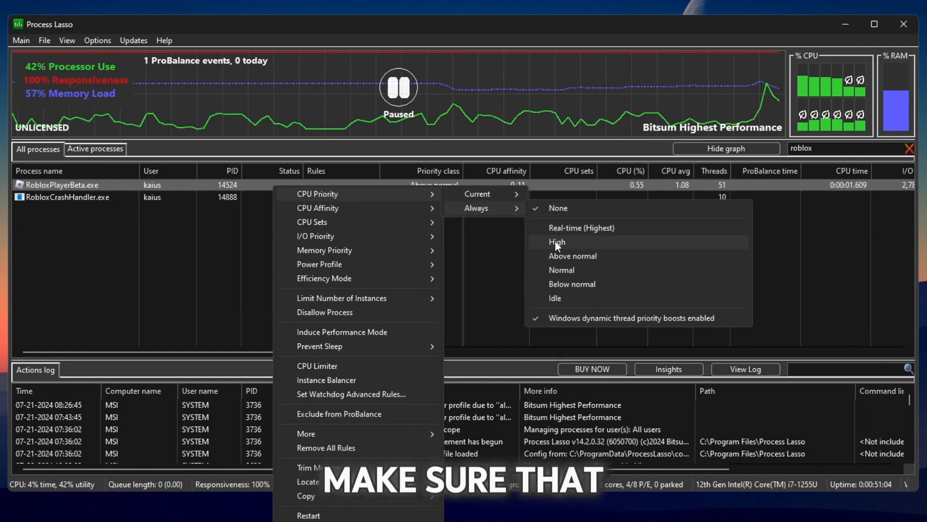
Always run RobloxPlayerBeta.exe at High CPU priority and bring up its CPU affinity options.
left_click(557, 242)
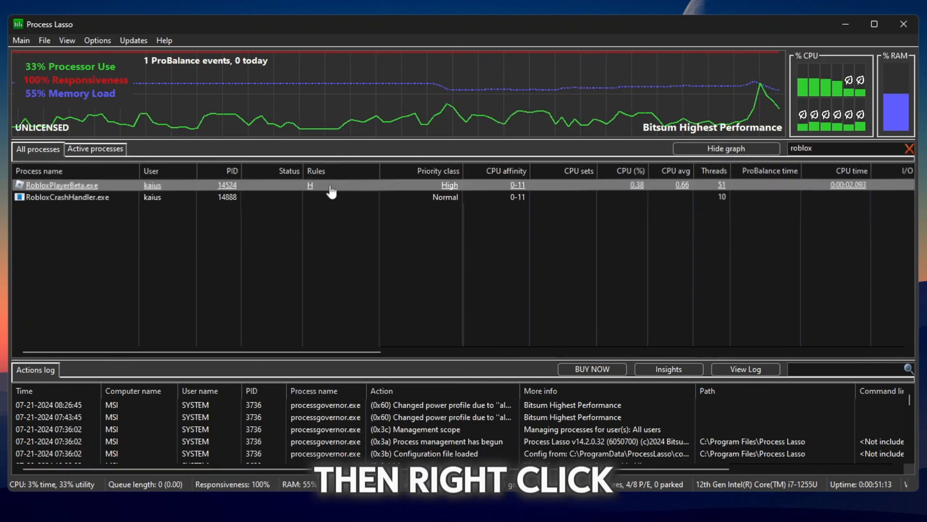
right_click(61, 184)
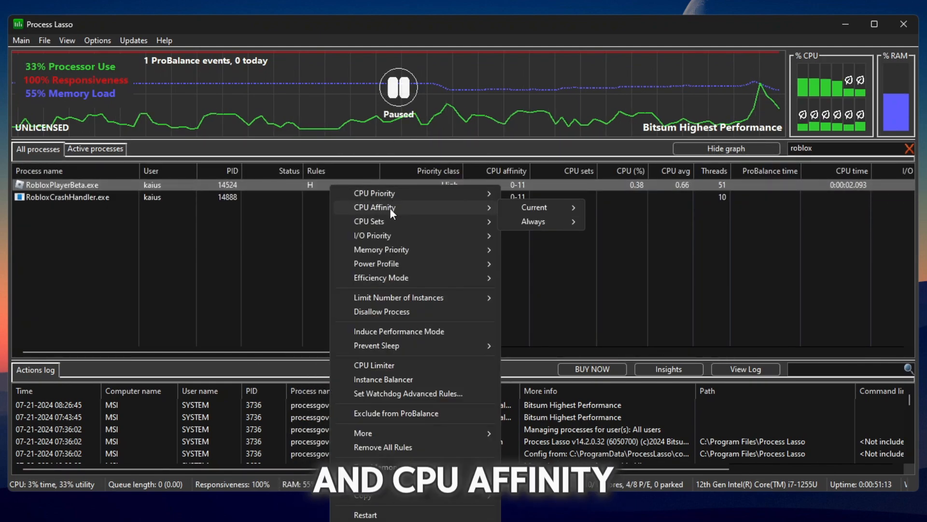
left_click(532, 221)
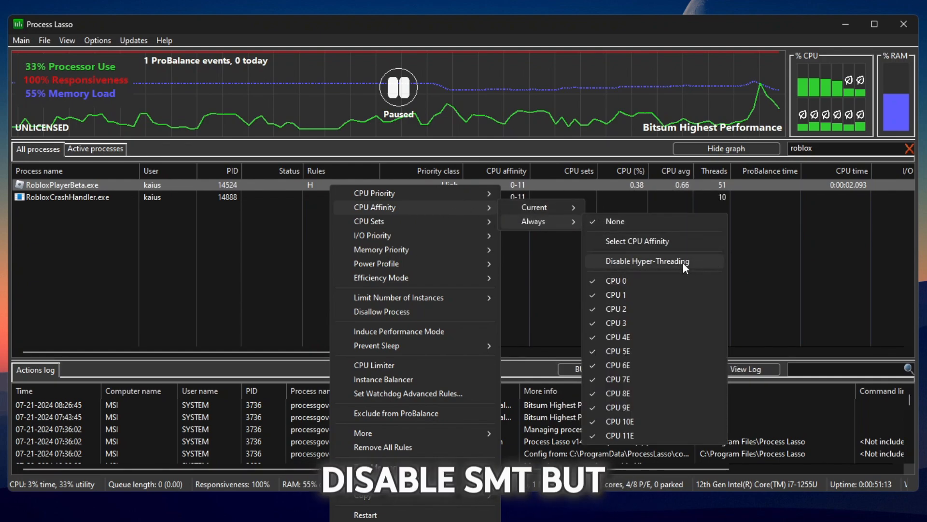
mouse_move(618, 269)
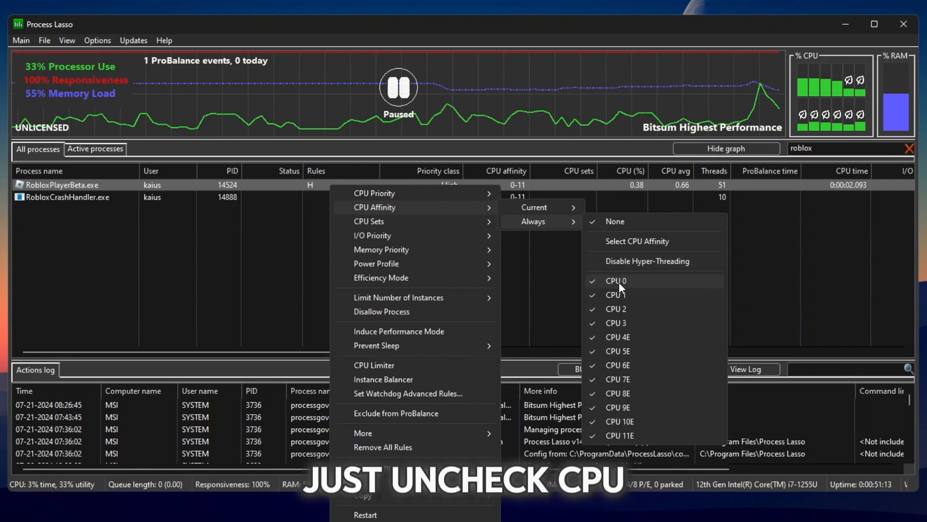
Exclude CPU 0 from Roblox's persistent affinity and always set its I/O priority High.
left_click(615, 280)
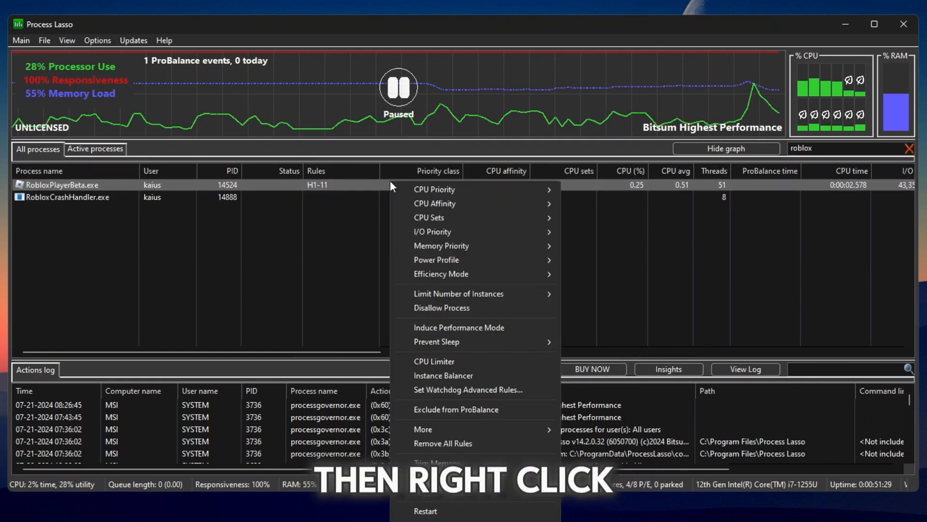
mouse_move(441, 231)
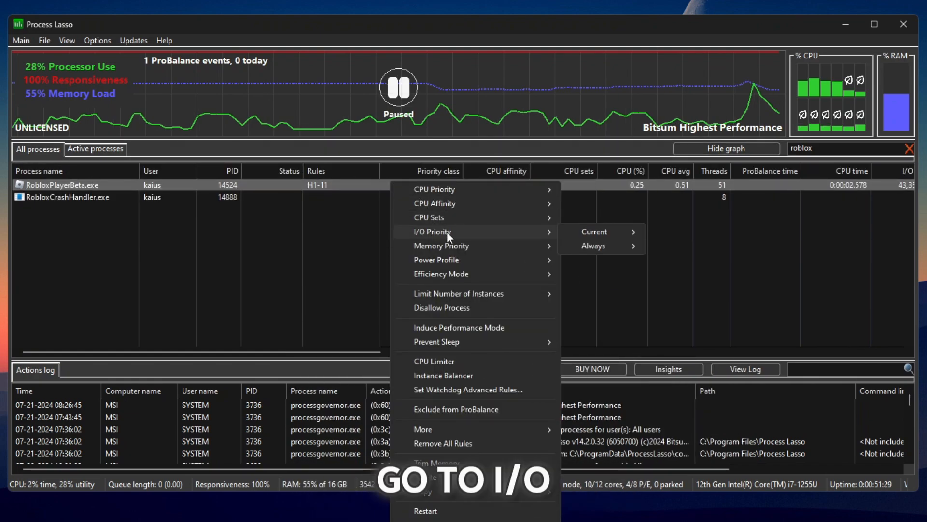
left_click(593, 245)
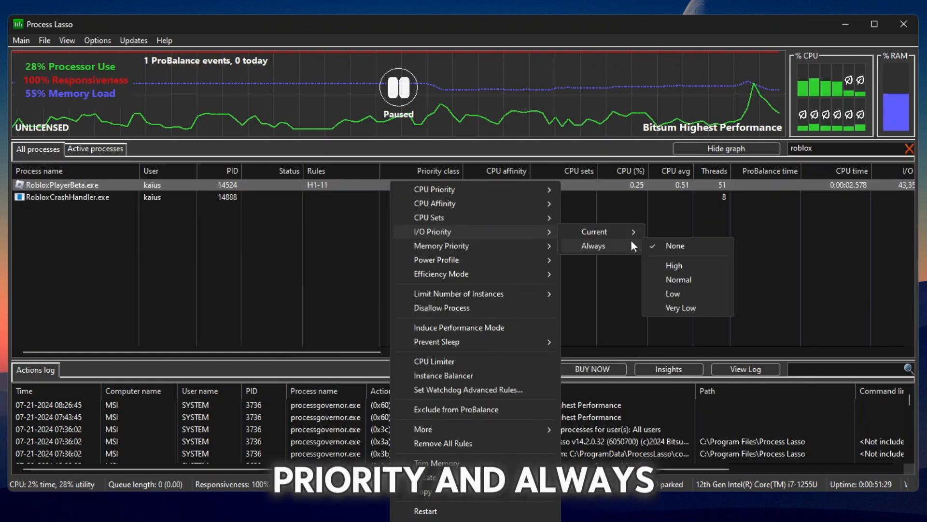
left_click(673, 265)
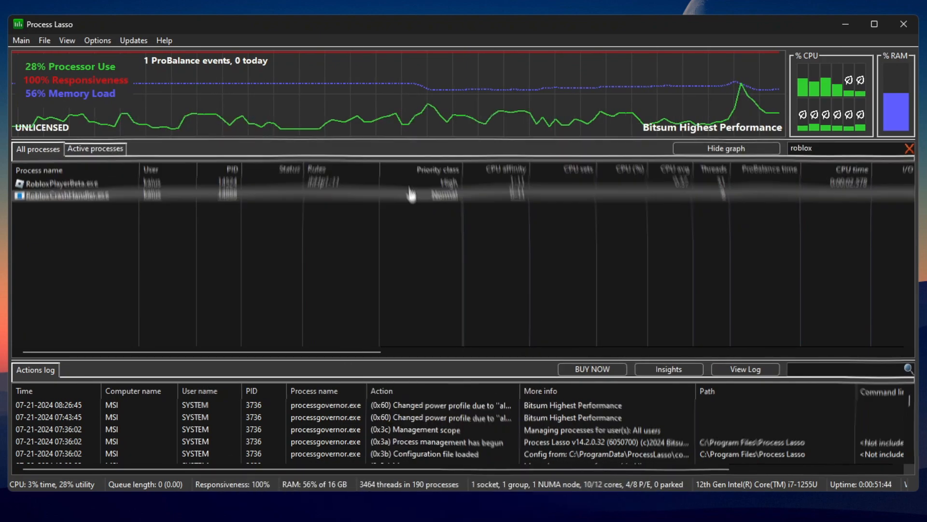
Induce Performance Mode for RobloxPlayerBeta with an Efficiency Mode OFF rule, then close Process Lasso.
right_click(59, 185)
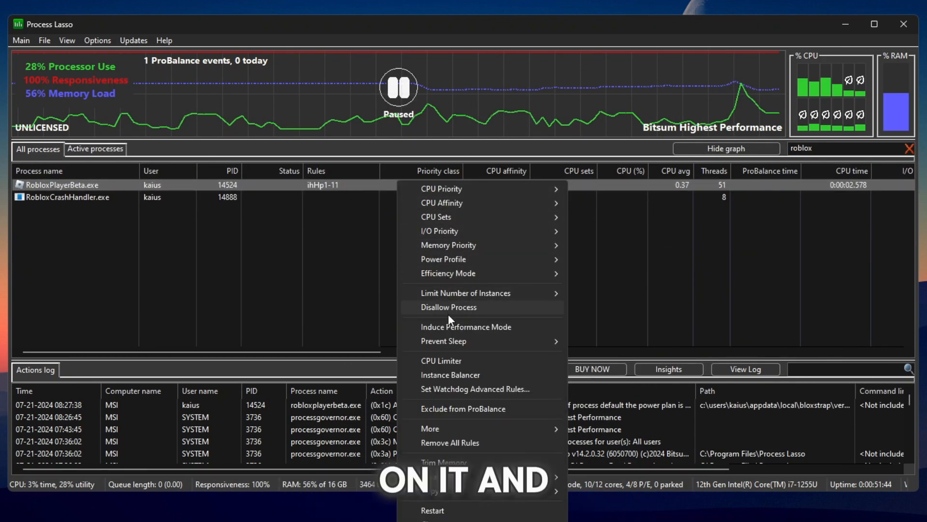
left_click(466, 326)
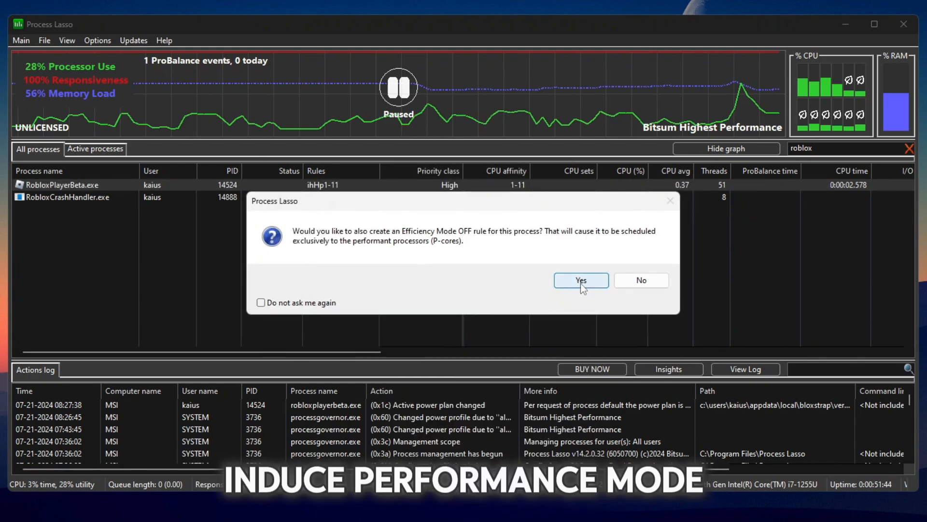
left_click(580, 279)
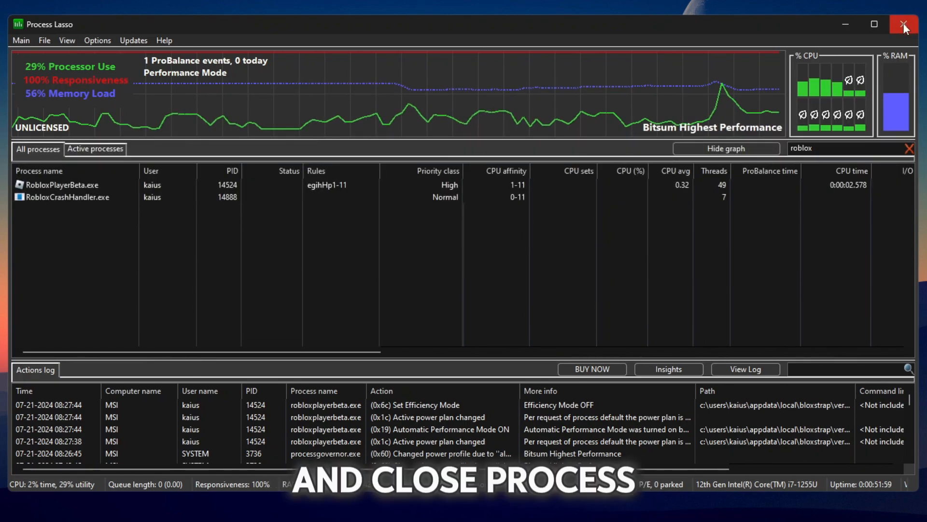
left_click(904, 24)
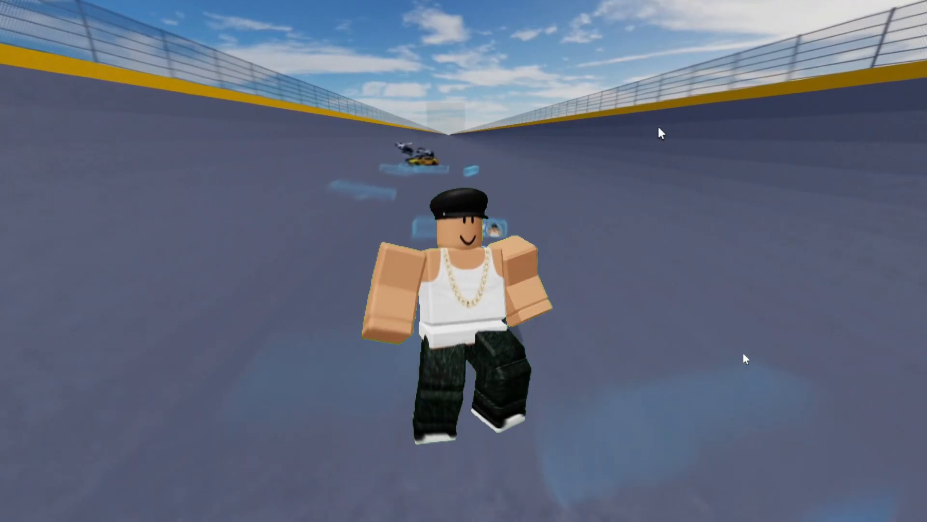